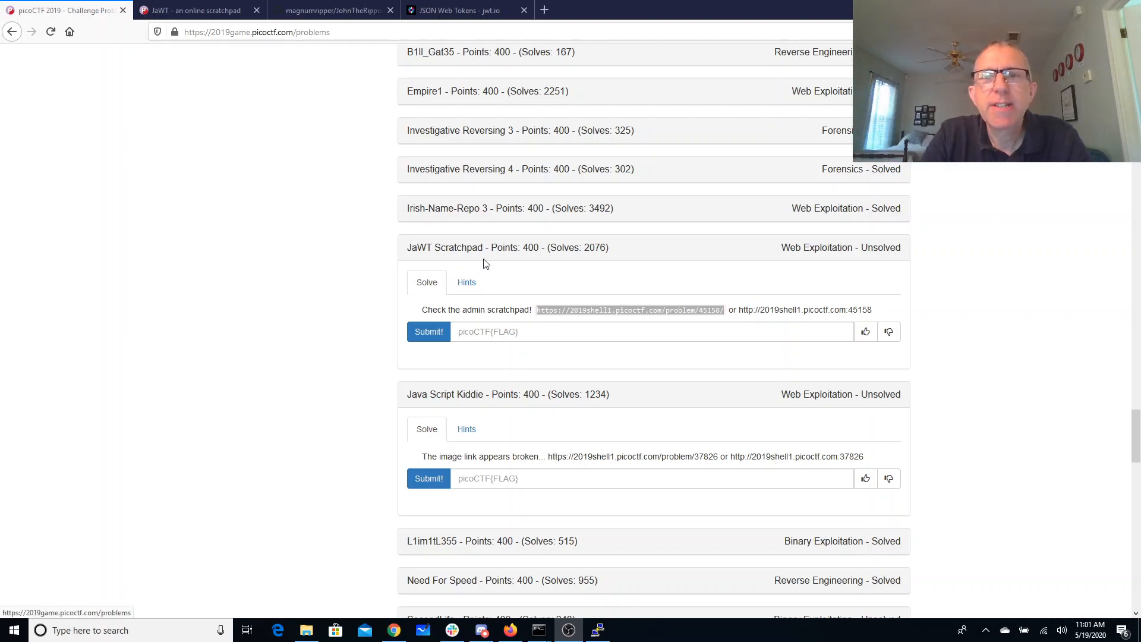
{"action": "mouse_move", "coordinate": [574, 308]}
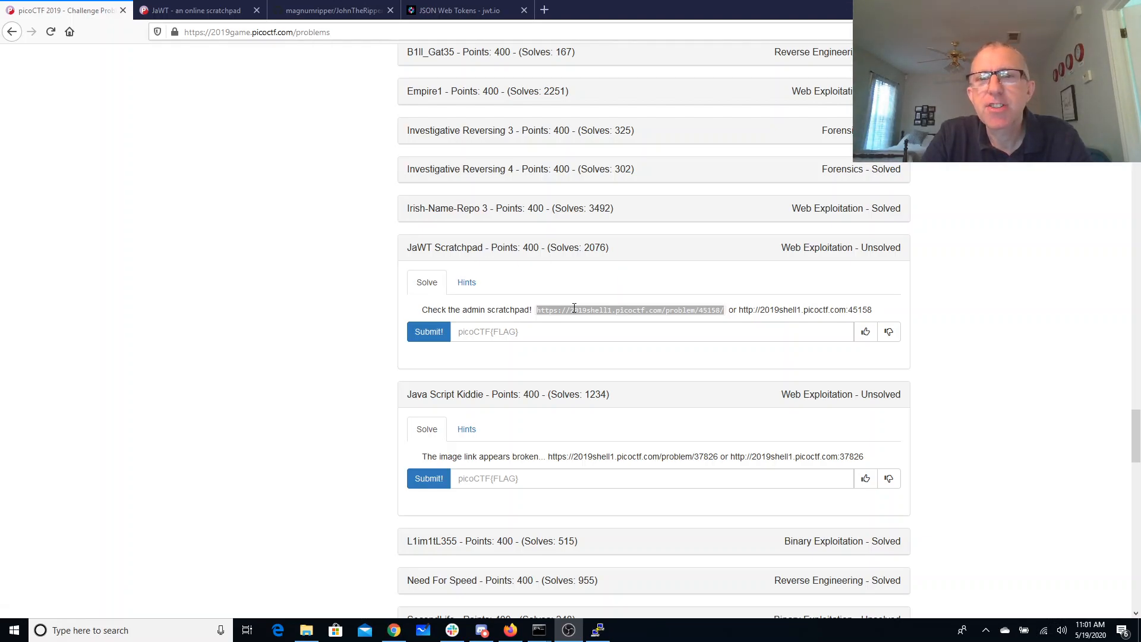
Open the JaWT Scratchpad challenge site at 2019shell1.picoctf.com/problem/45158
{"action": "left_click", "coordinate": [629, 309]}
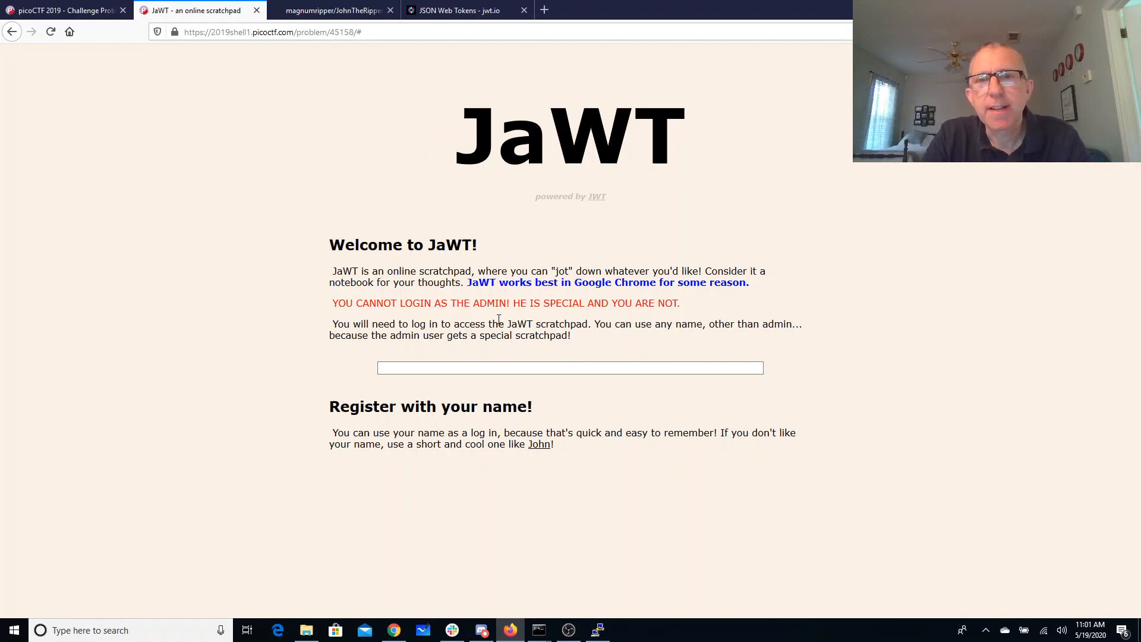
View the magnumripper/JohnTheRipper GitHub repository
{"action": "left_click", "coordinate": [570, 367]}
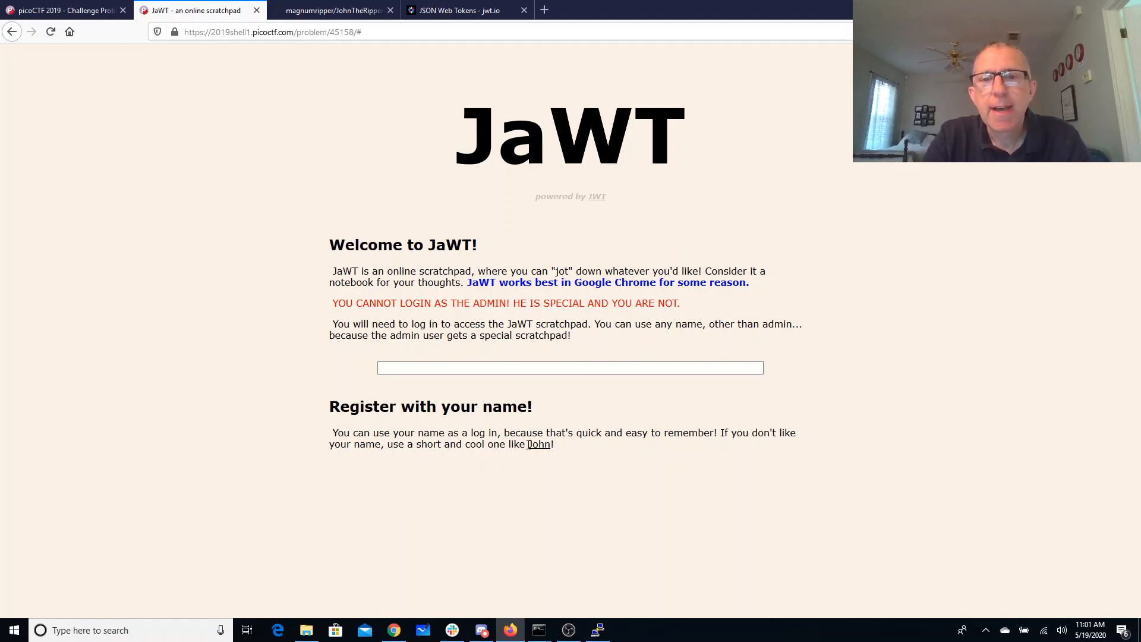
{"action": "mouse_move", "coordinate": [538, 444]}
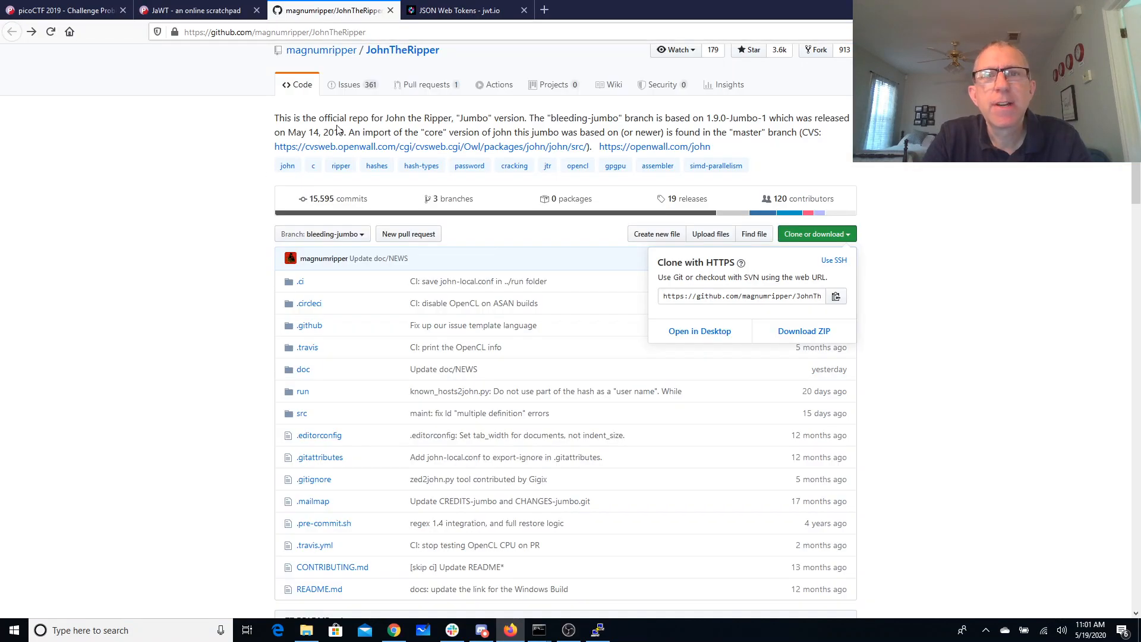
{"action": "mouse_move", "coordinate": [197, 10]}
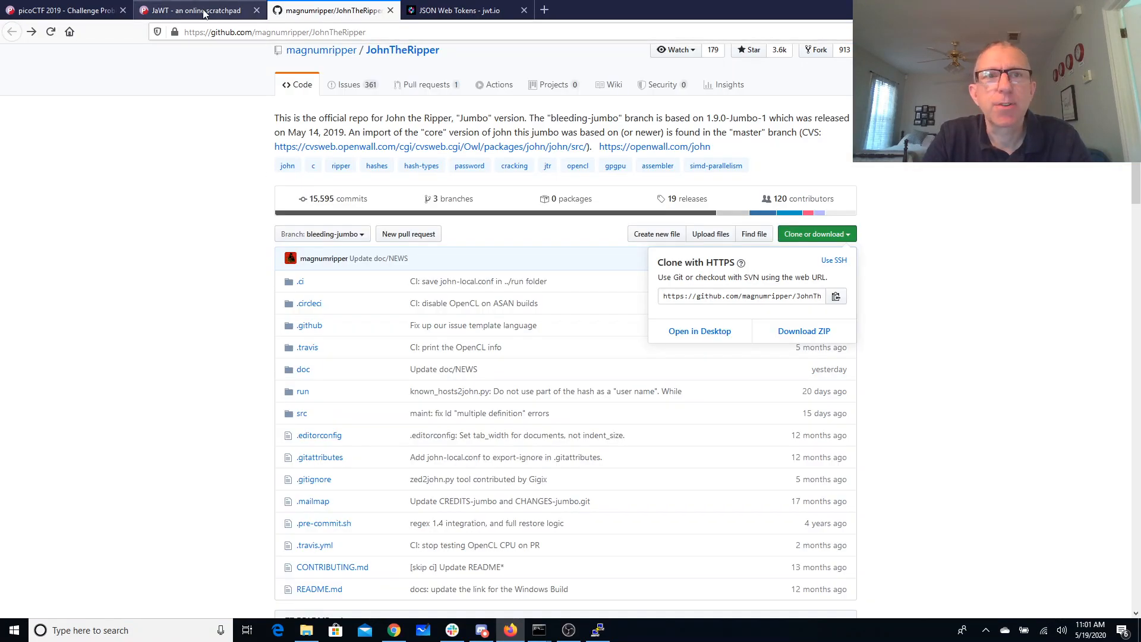
Log into JaWT scratchpad as John and select the site's jwt cookie in the cookie editor
{"action": "left_click", "coordinate": [192, 10]}
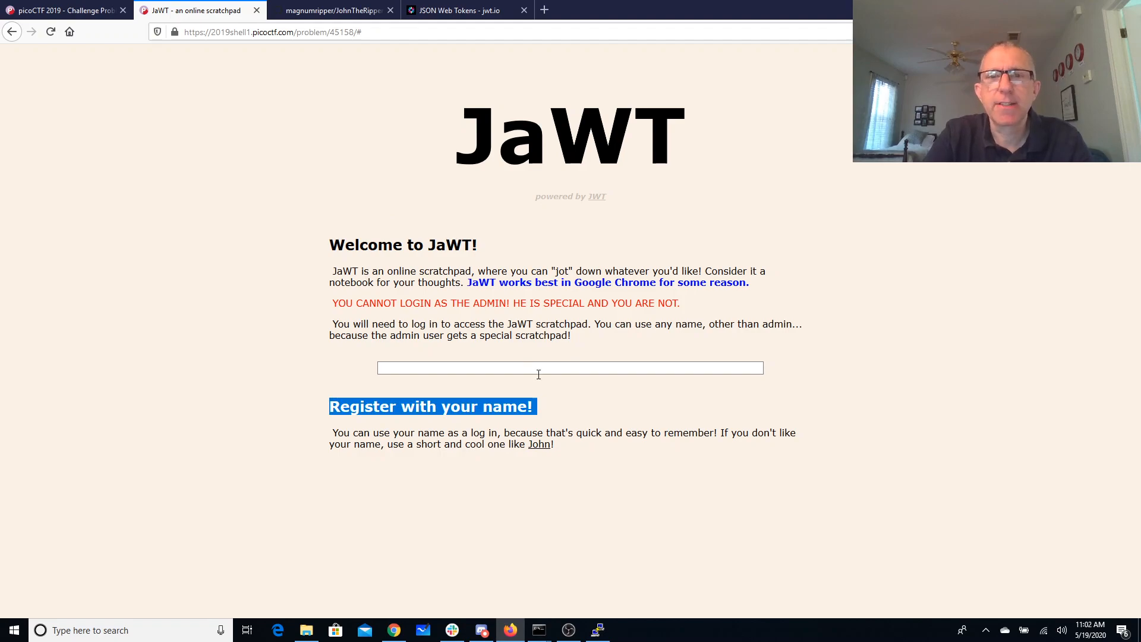
{"action": "type", "text": "Joh"}
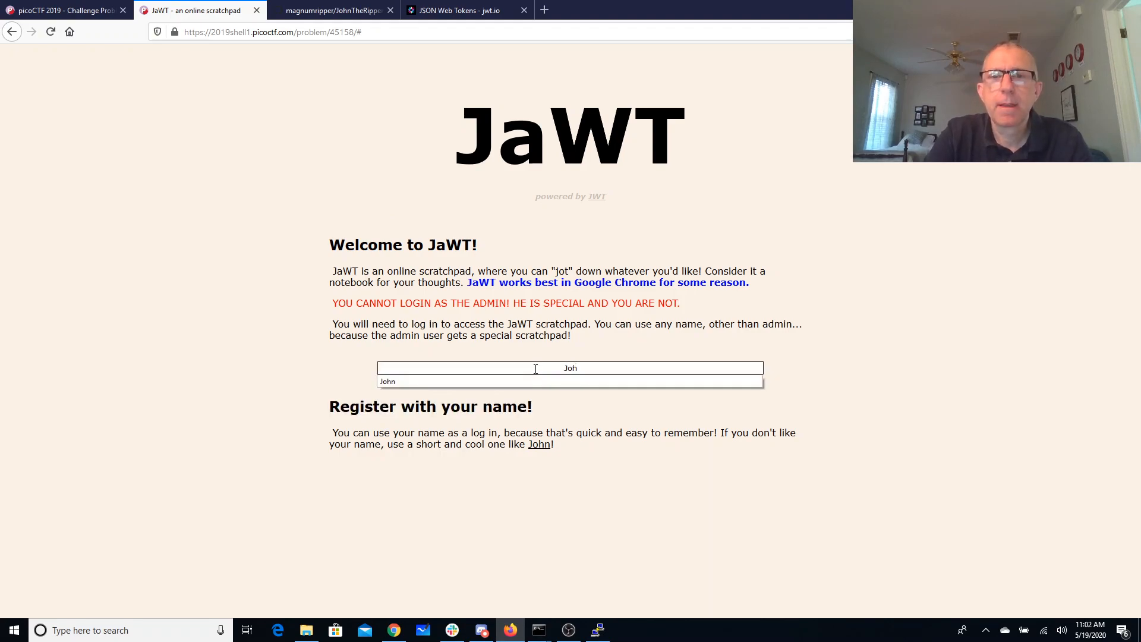
{"action": "left_click", "coordinate": [388, 381]}
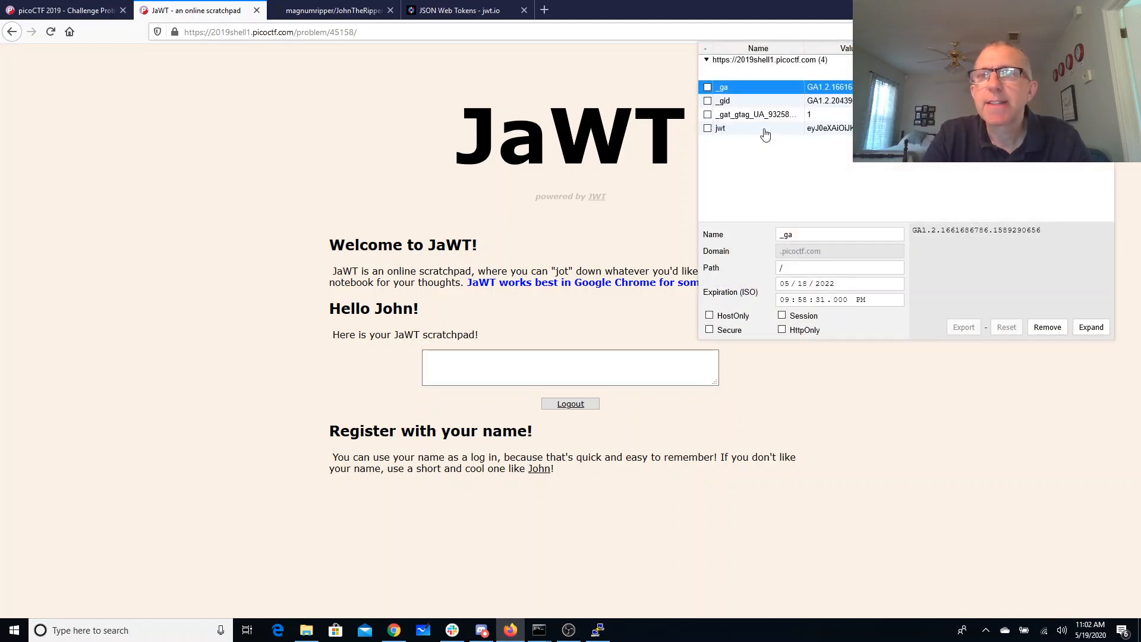
{"action": "left_click", "coordinate": [720, 128]}
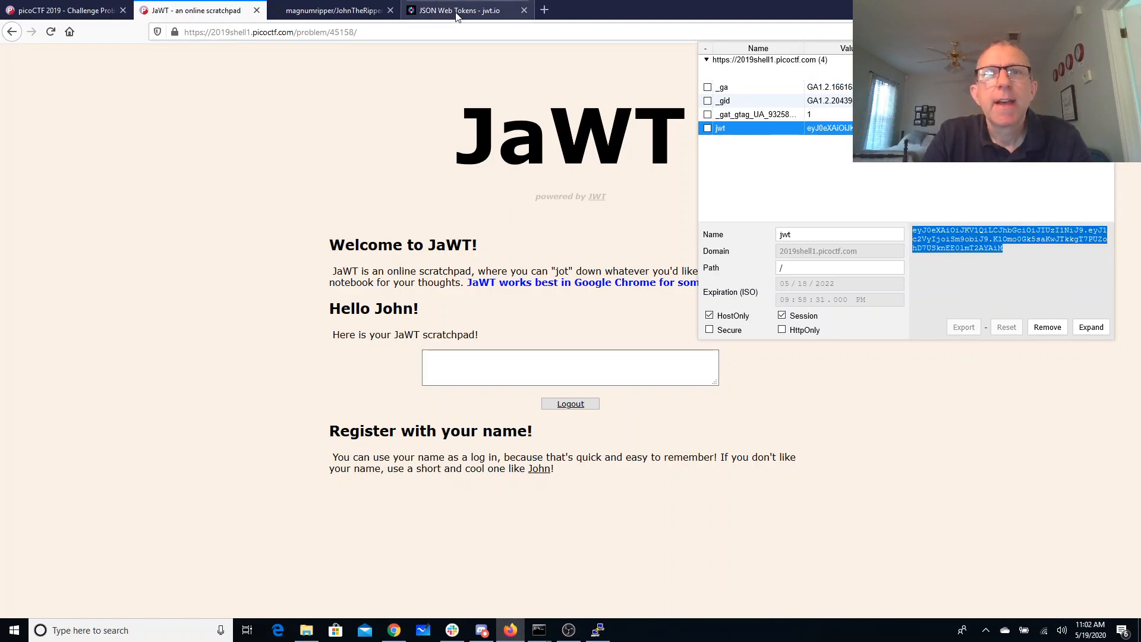
{"action": "mouse_move", "coordinate": [458, 10]}
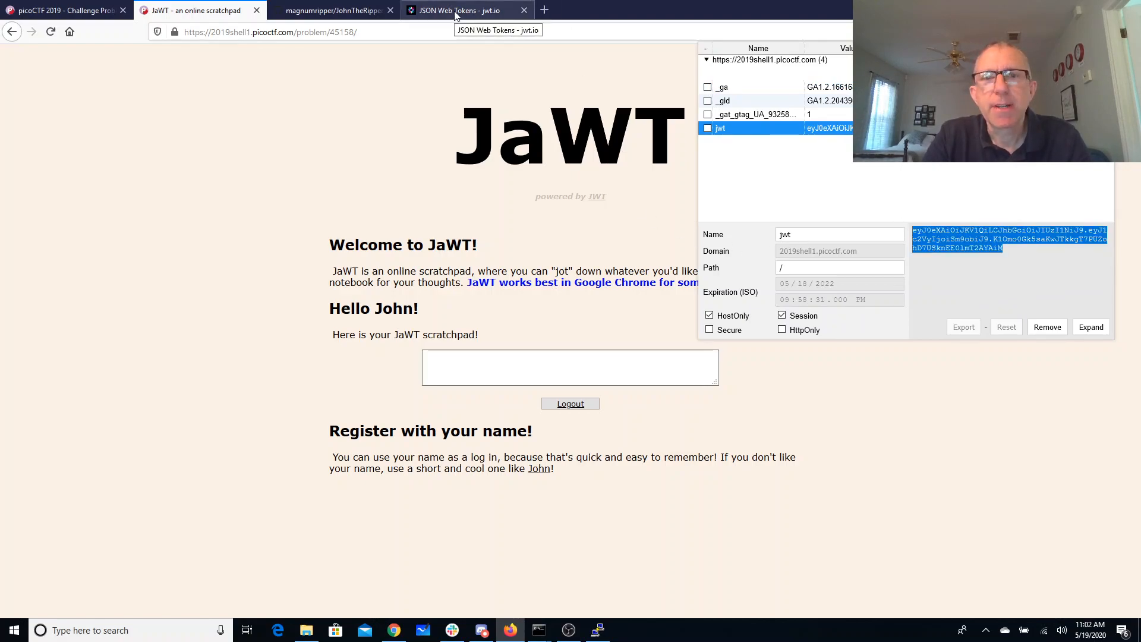
{"action": "mouse_move", "coordinate": [508, 230]}
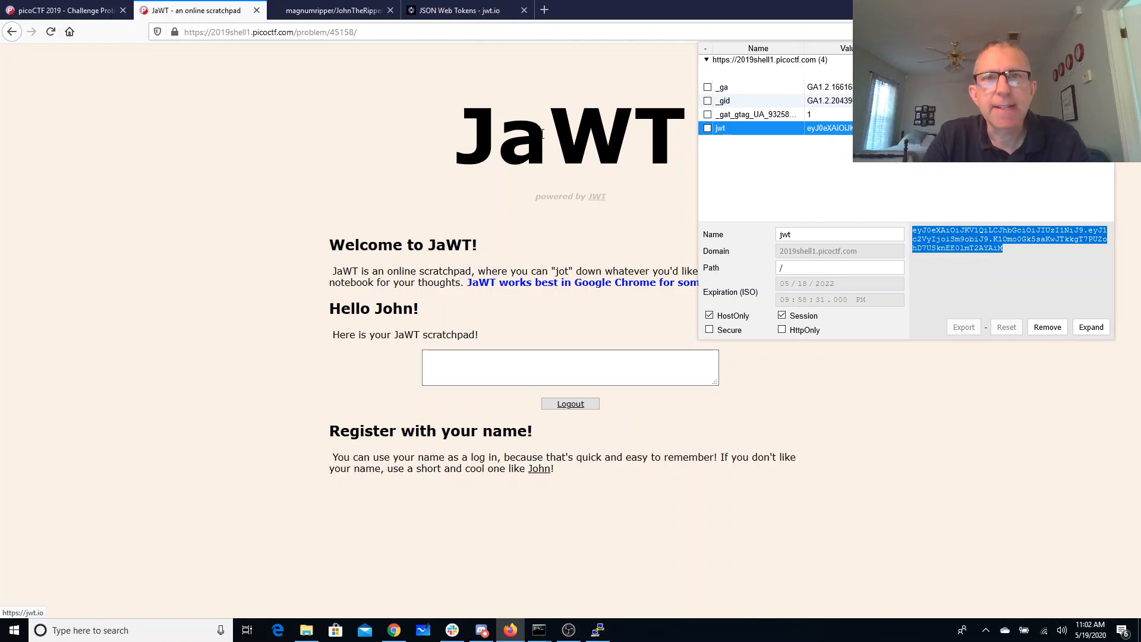
{"action": "left_click", "coordinate": [464, 10]}
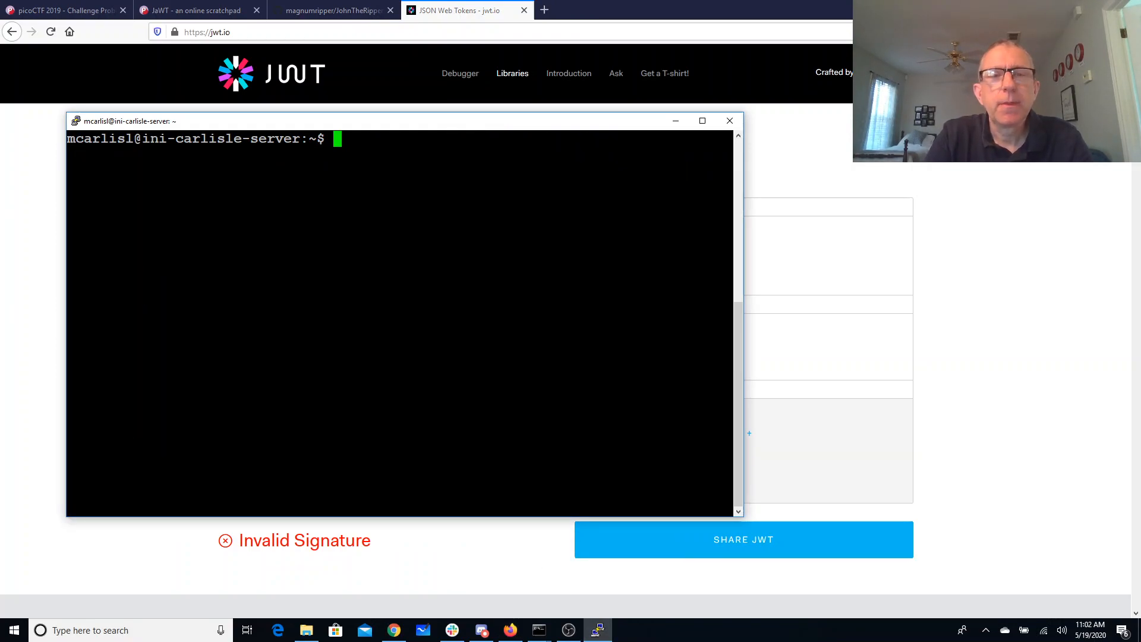
Run John the Ripper on jawt.john, print the token file, and show the cracked secret
{"action": "type", "text": "JohnTheRipper/run/john jawt.john"}
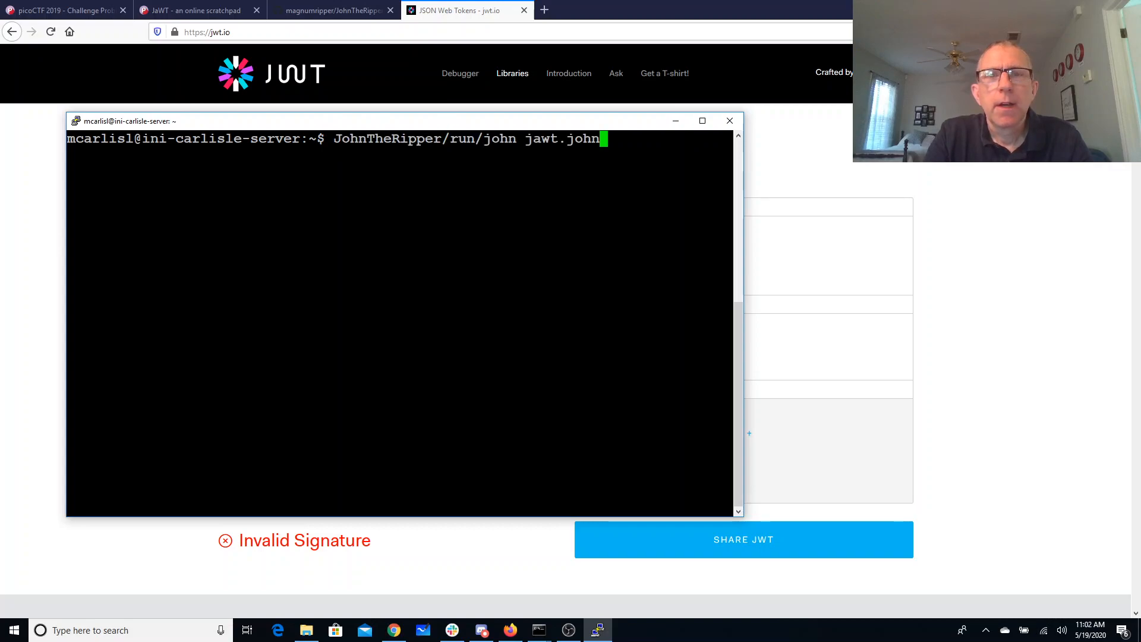
{"action": "key", "text": "Return"}
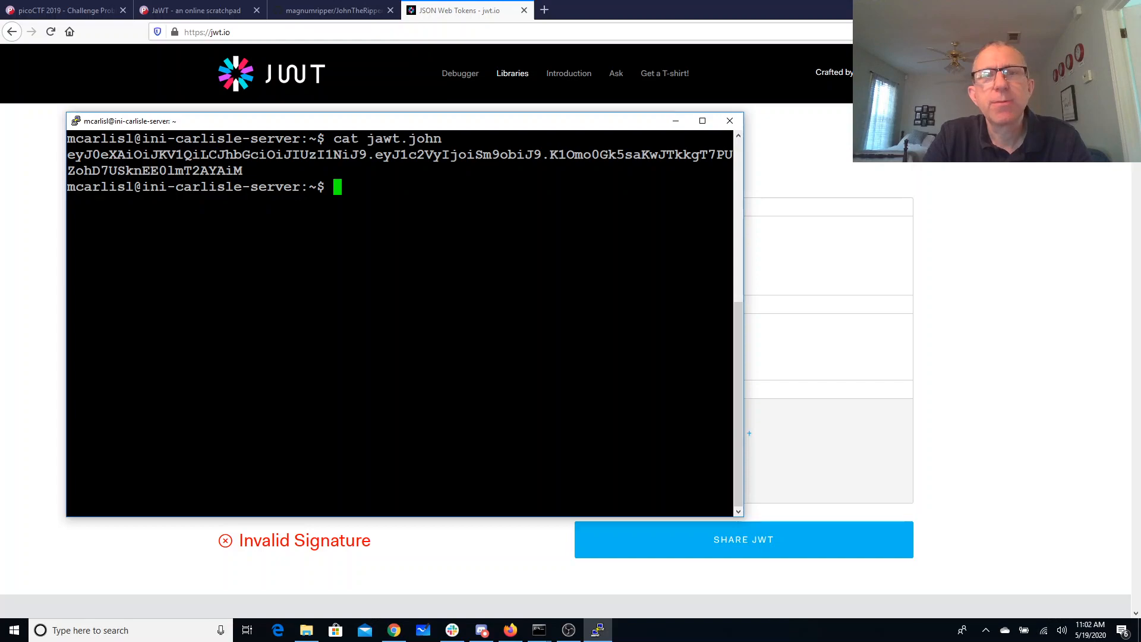
{"action": "type", "text": "cat jawt.john"}
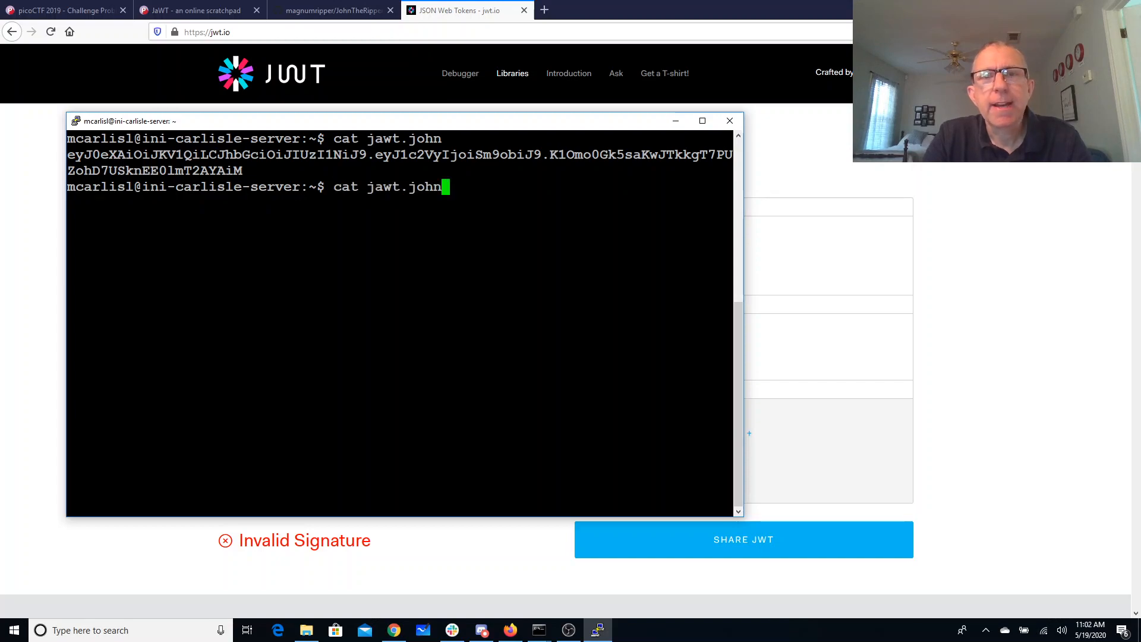
{"action": "key", "text": "Return"}
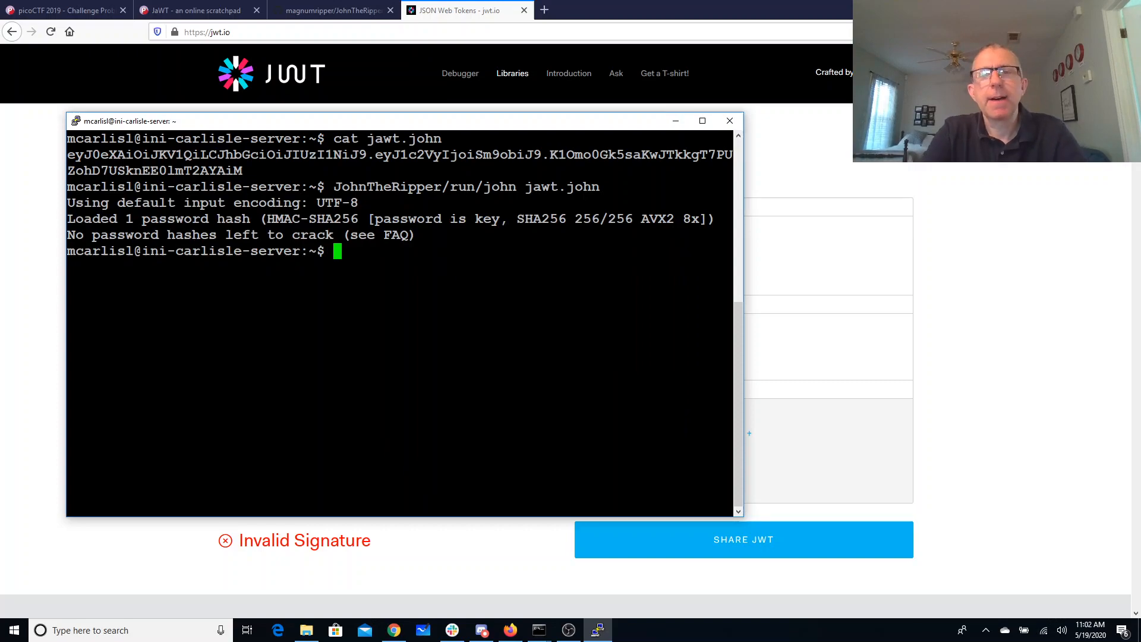
{"action": "type", "text": "rm Jo"}
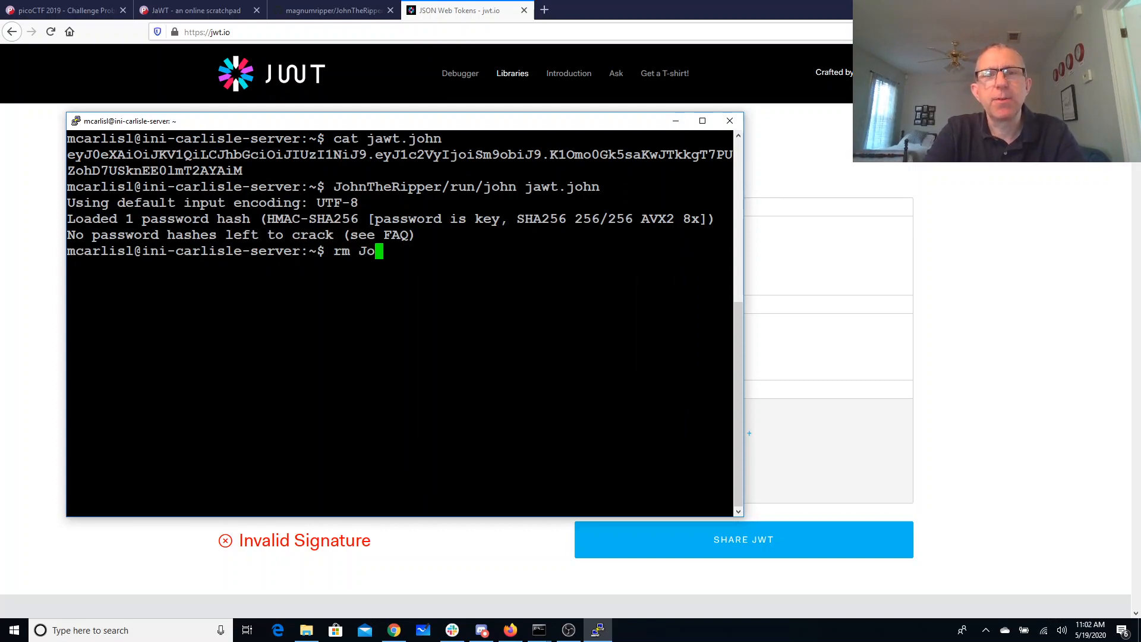
{"action": "type", "text": "hnTheRipper/run/john jawt.john --show"}
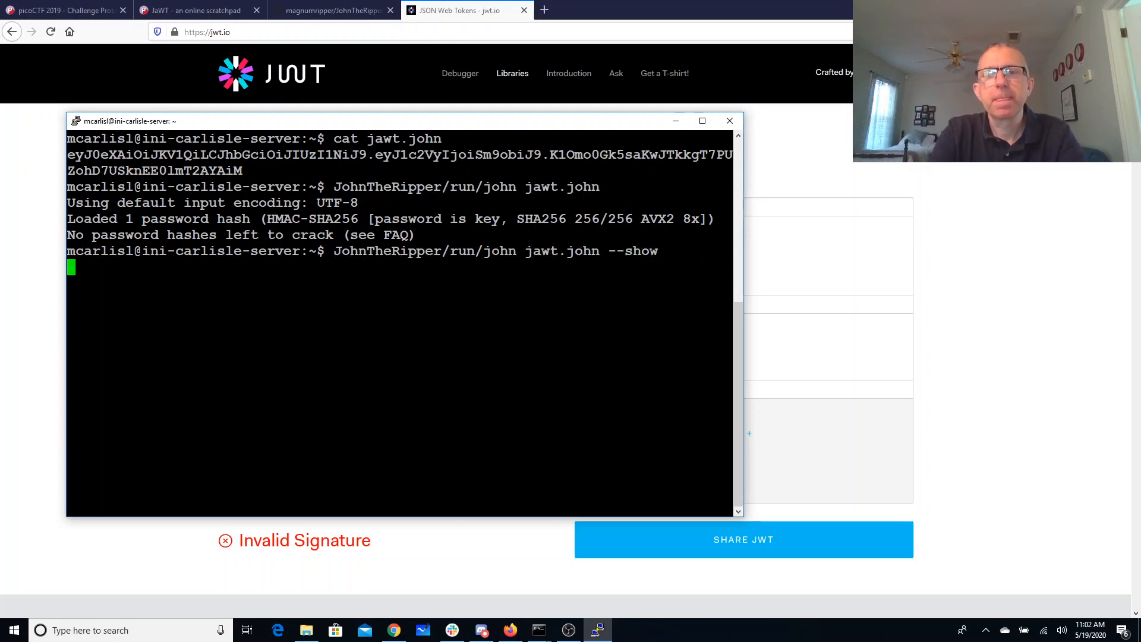
{"action": "key", "text": "Return"}
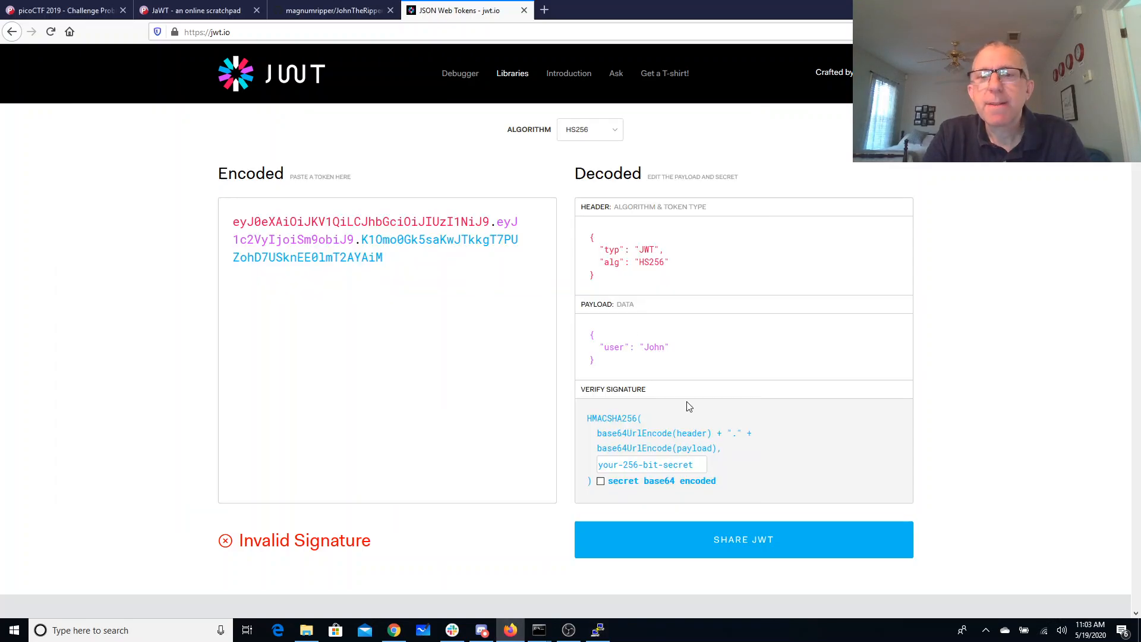
{"action": "type", "text": "il"}
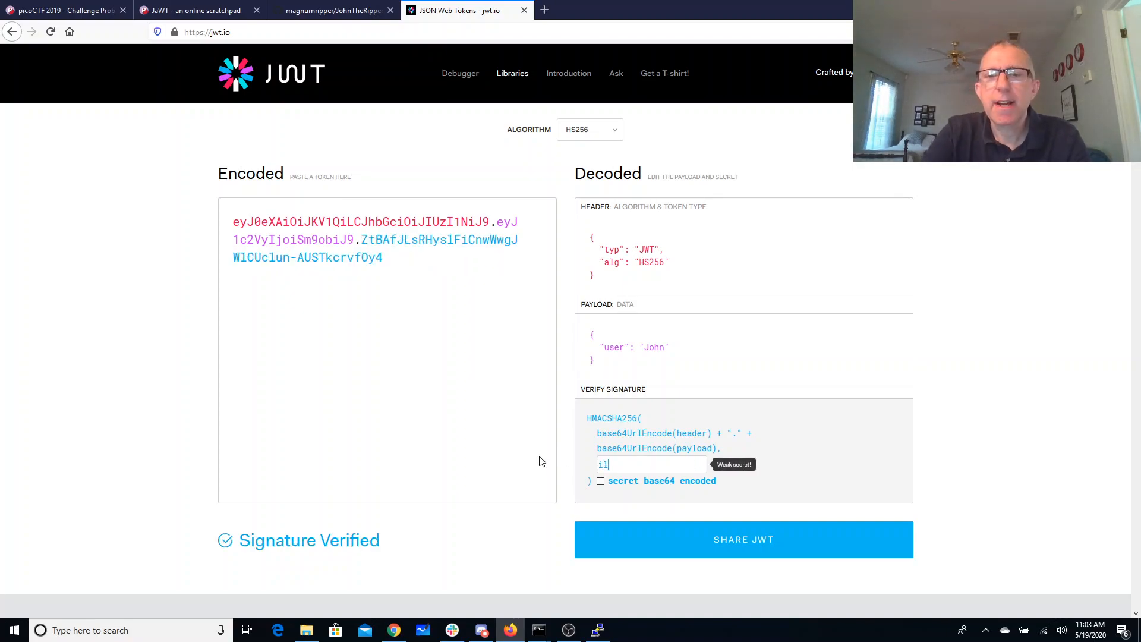
{"action": "type", "text": "lovepico"}
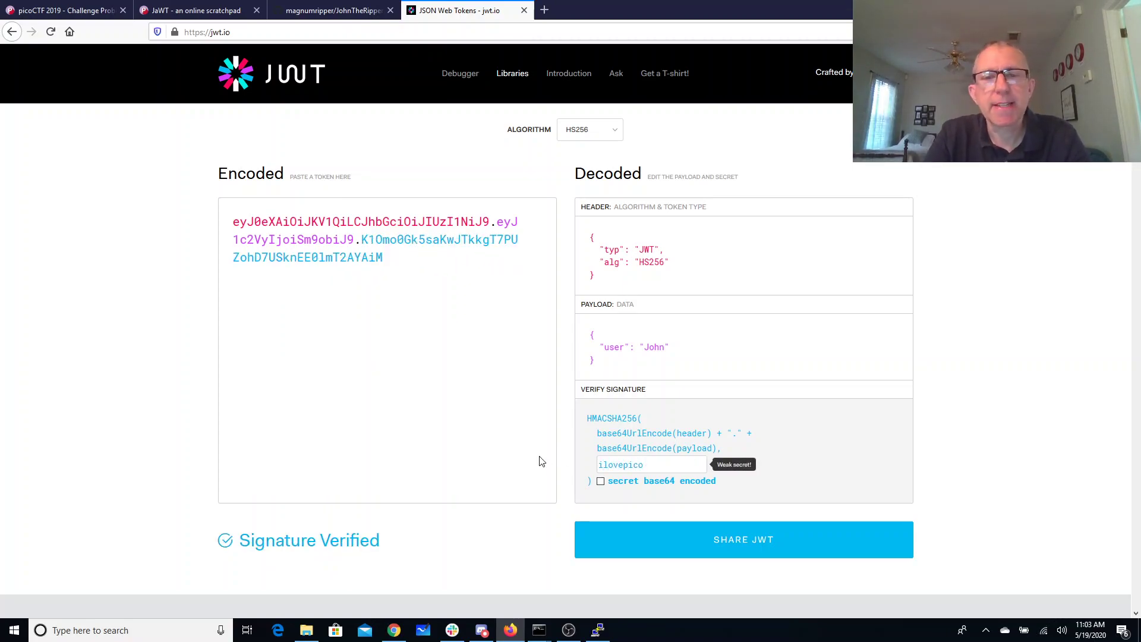
{"action": "mouse_move", "coordinate": [387, 544]}
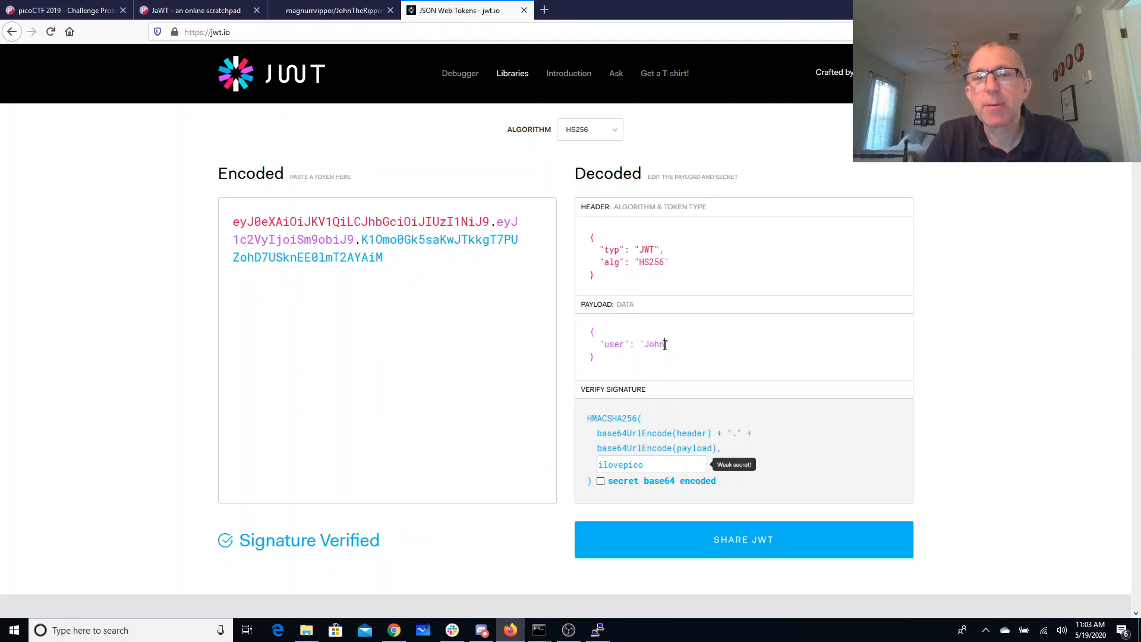
{"action": "type", "text": "admin"}
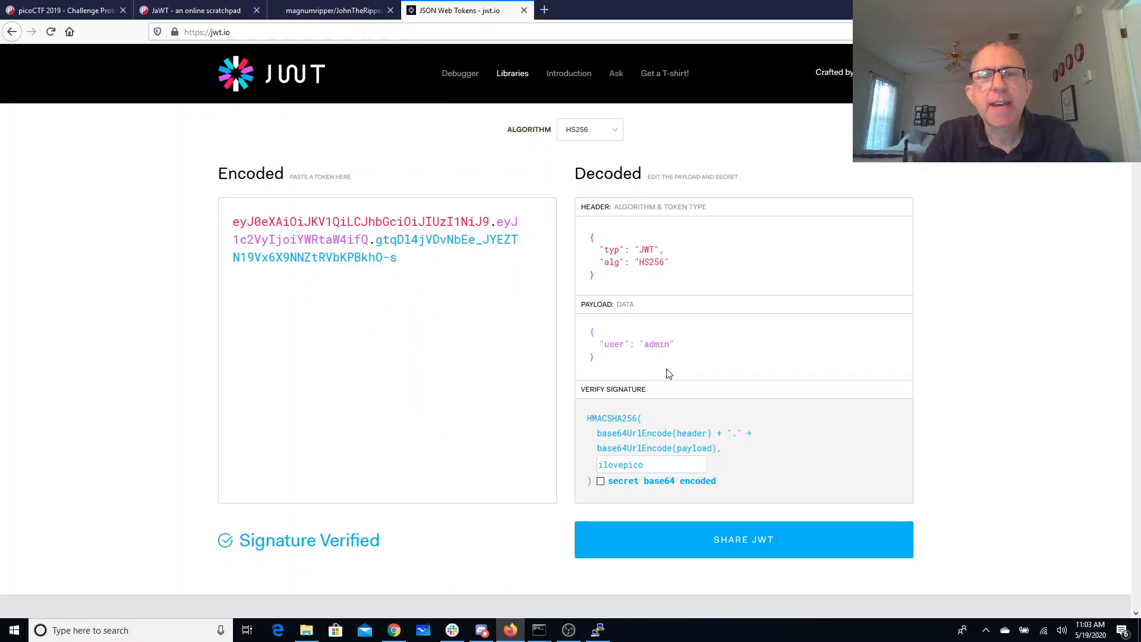
{"action": "mouse_move", "coordinate": [399, 252]}
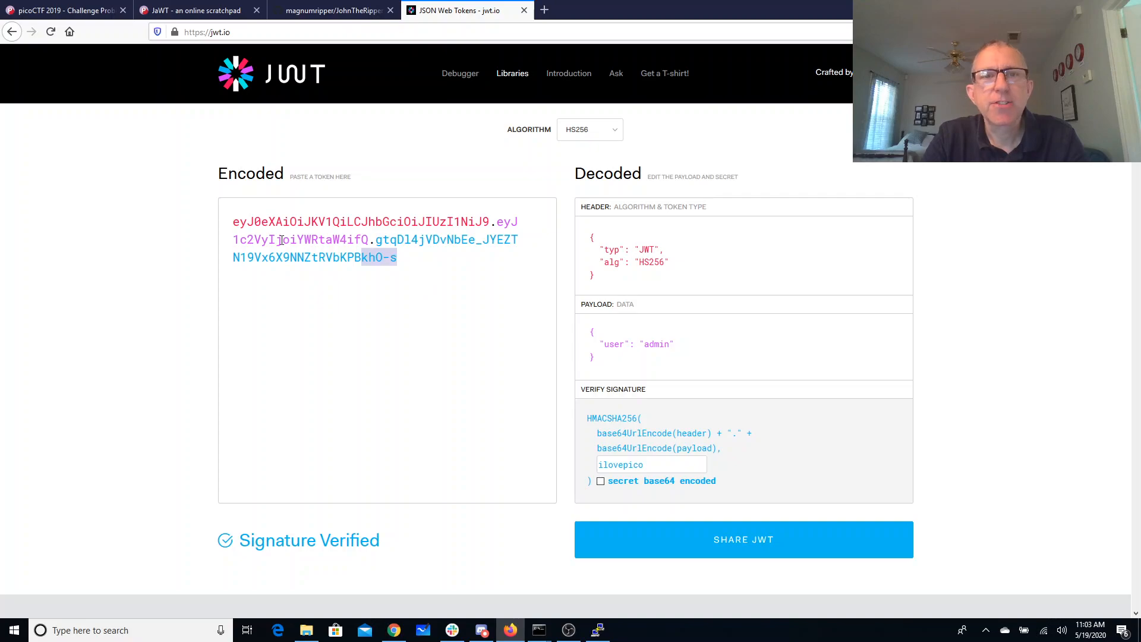
{"action": "right_click", "coordinate": [291, 241]}
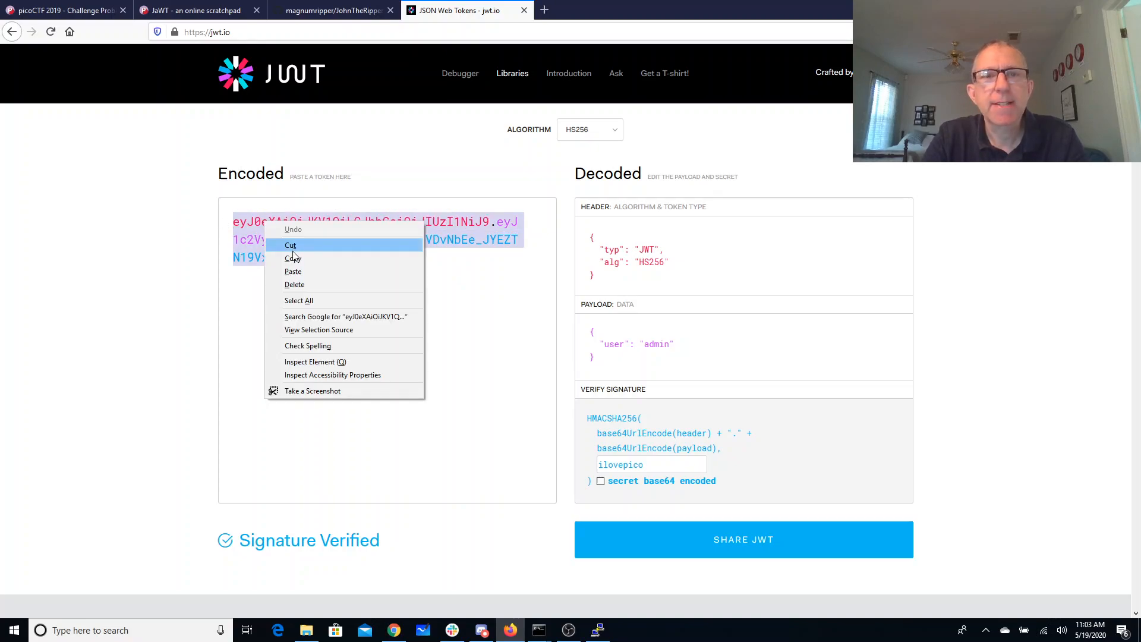
{"action": "left_click", "coordinate": [197, 10]}
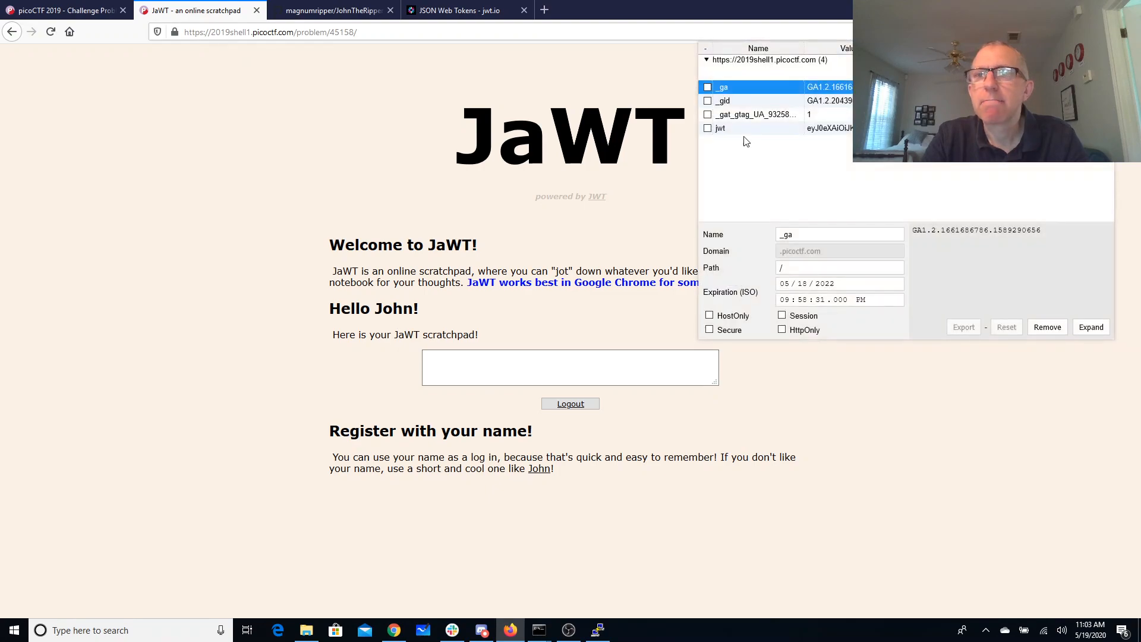
Paste the forged admin token into the jwt cookie value and reload the scratchpad page
{"action": "left_click", "coordinate": [721, 128]}
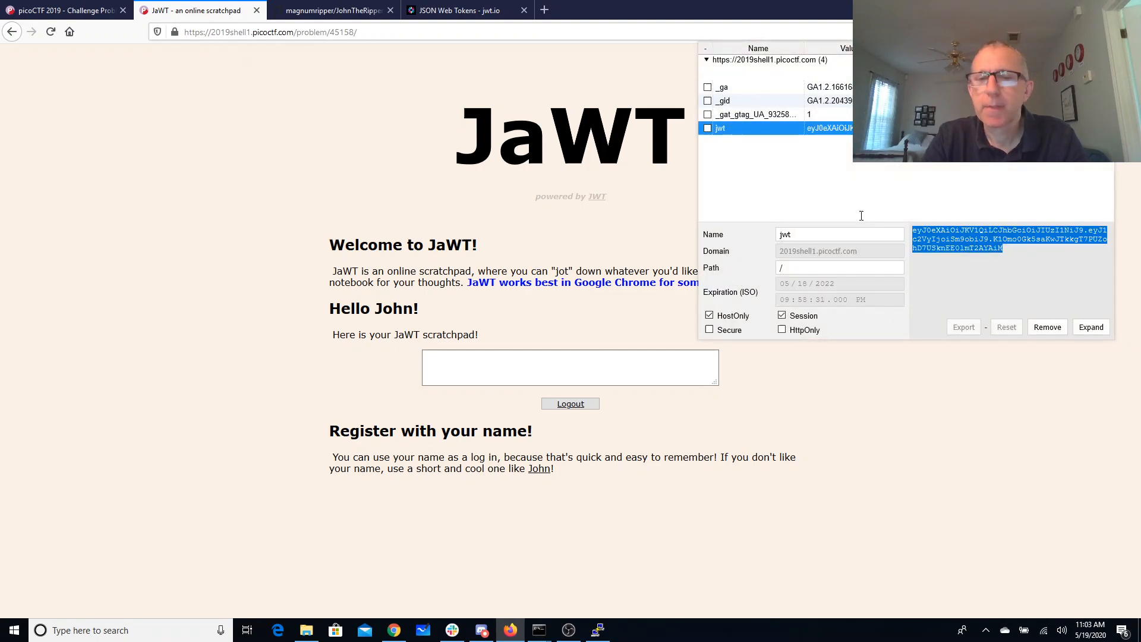
{"action": "left_click", "coordinate": [1006, 327]}
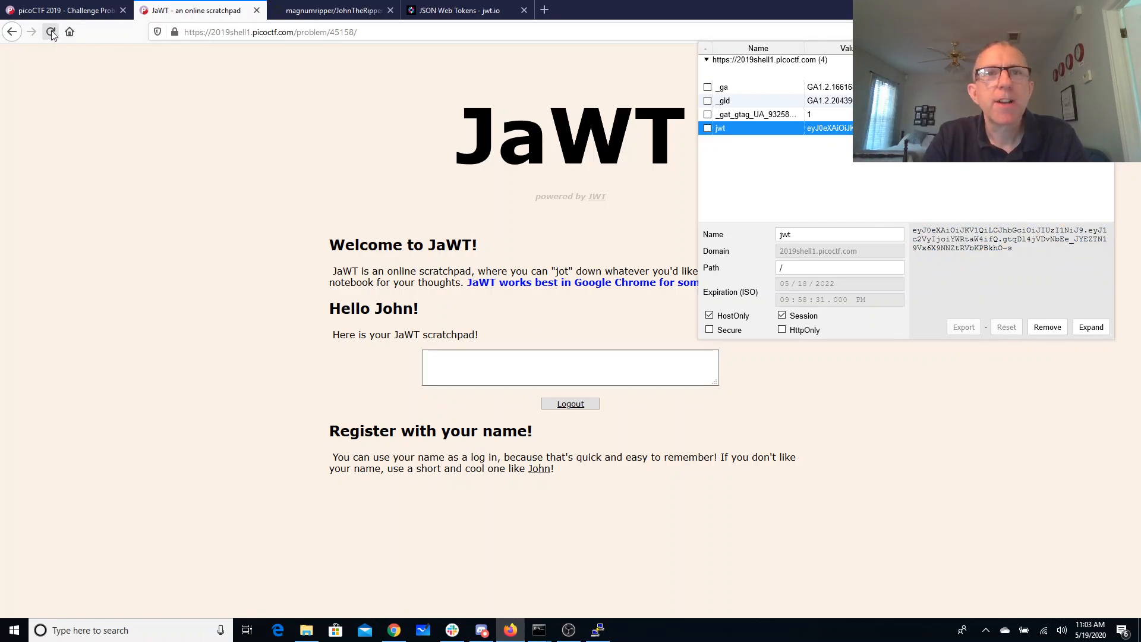
{"action": "left_click", "coordinate": [50, 32]}
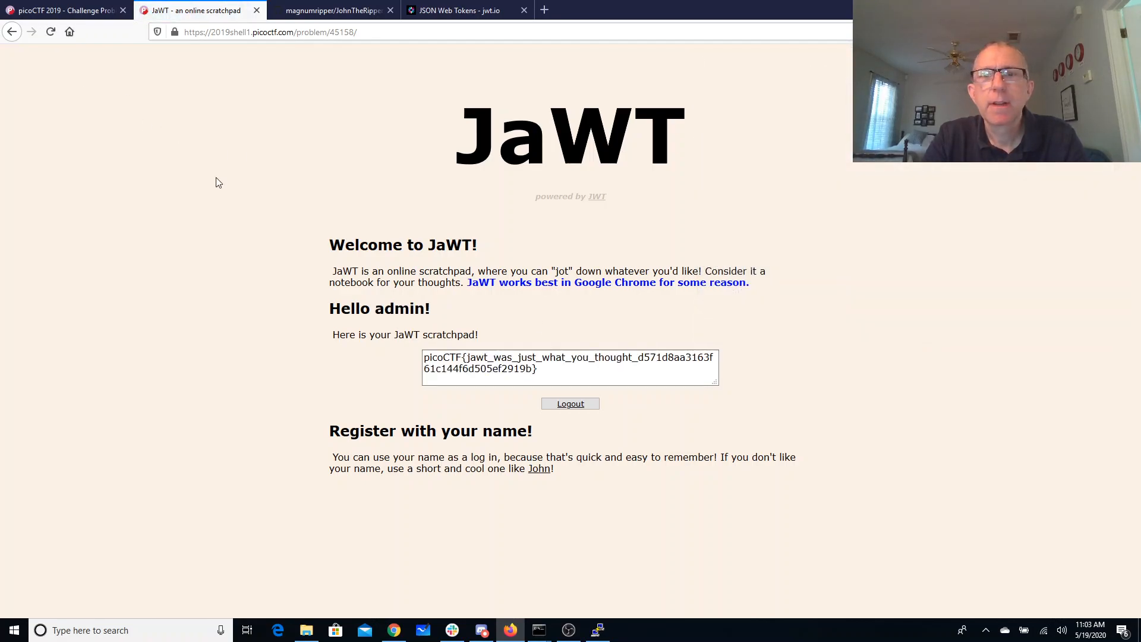
Select the picoCTF flag text and return to the picoCTF challenge list
{"action": "triple_click", "coordinate": [570, 363]}
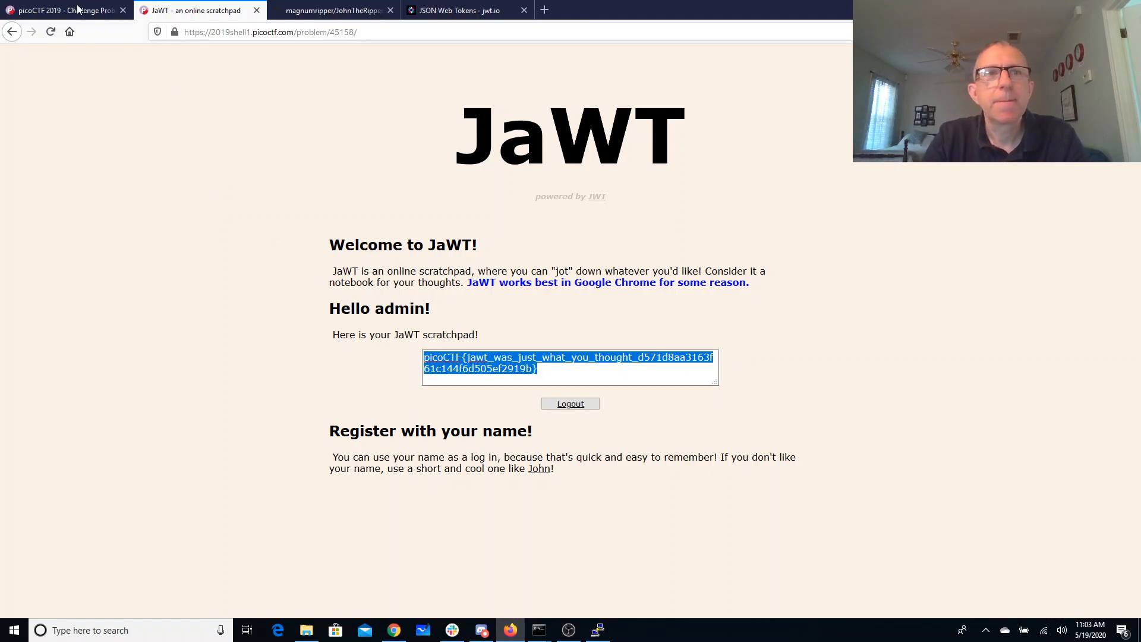
{"action": "left_click", "coordinate": [62, 10]}
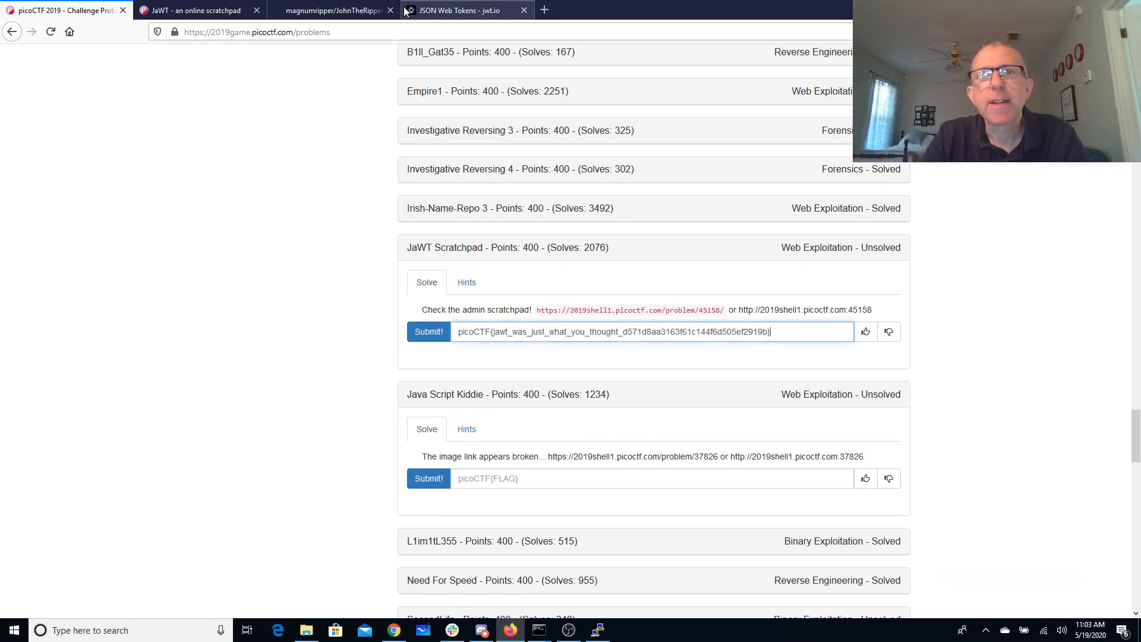
{"action": "mouse_move", "coordinate": [331, 10]}
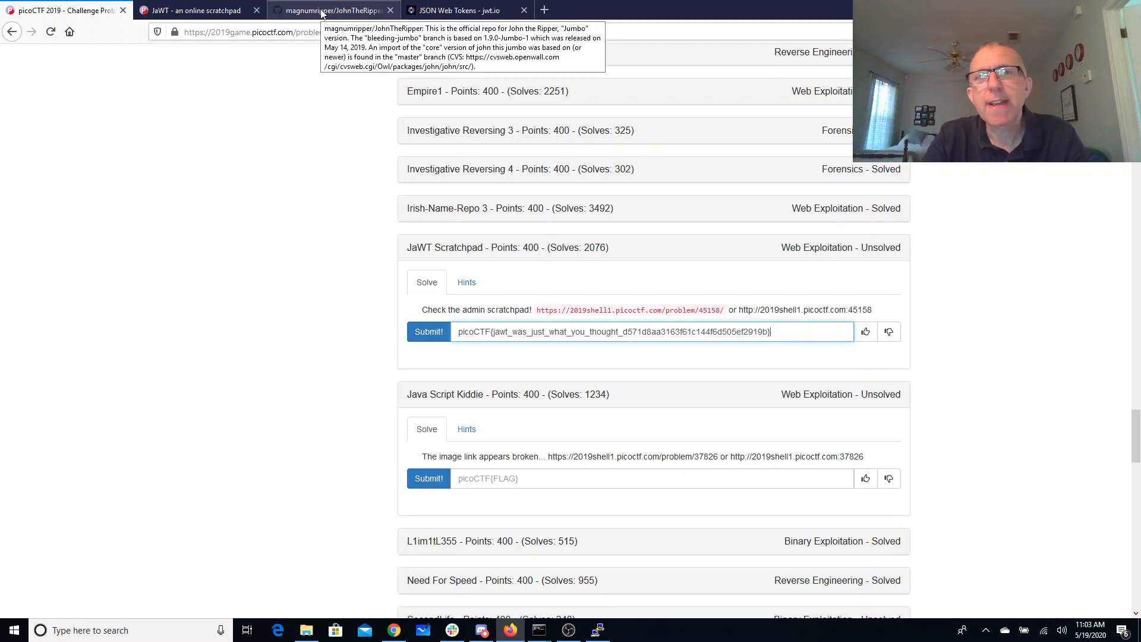
{"action": "left_click", "coordinate": [458, 10]}
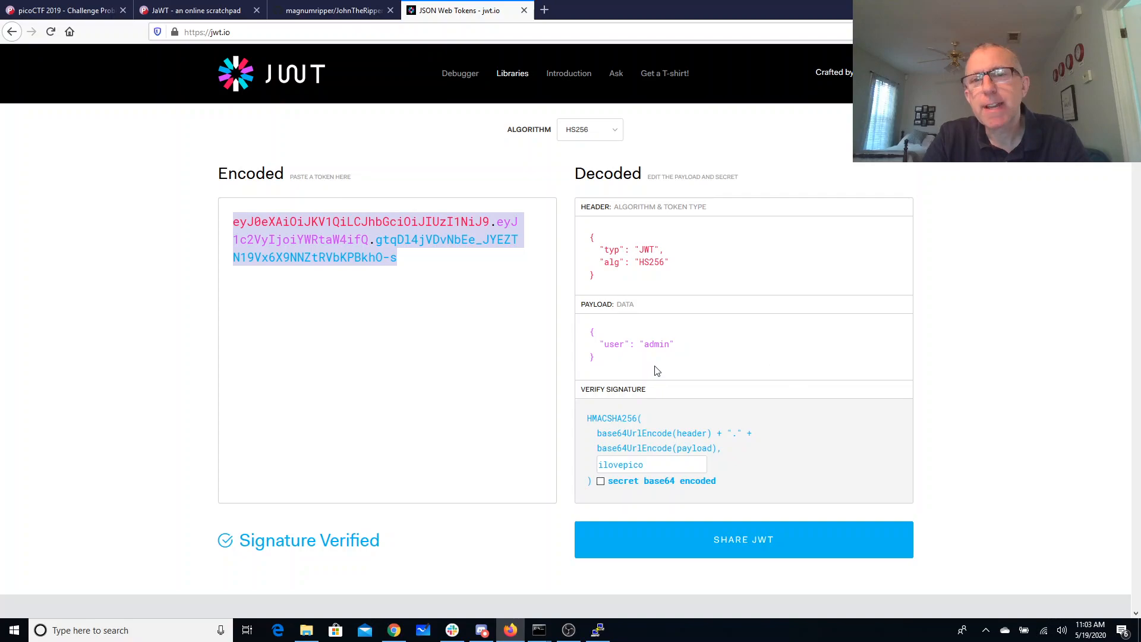
{"action": "left_click", "coordinate": [197, 10]}
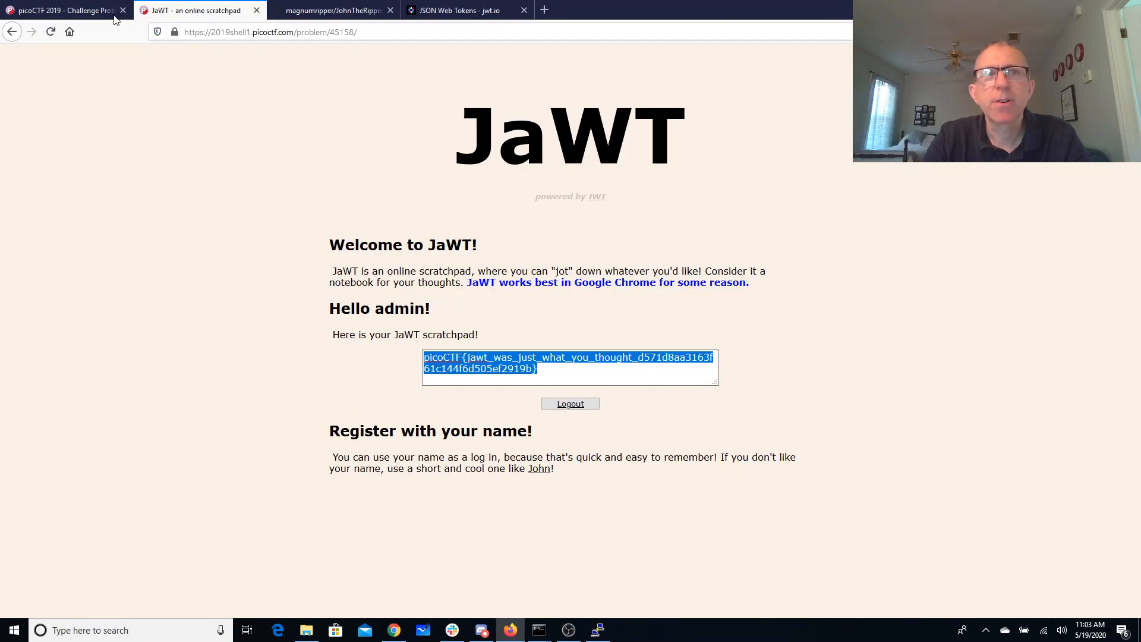
{"action": "left_click", "coordinate": [62, 10]}
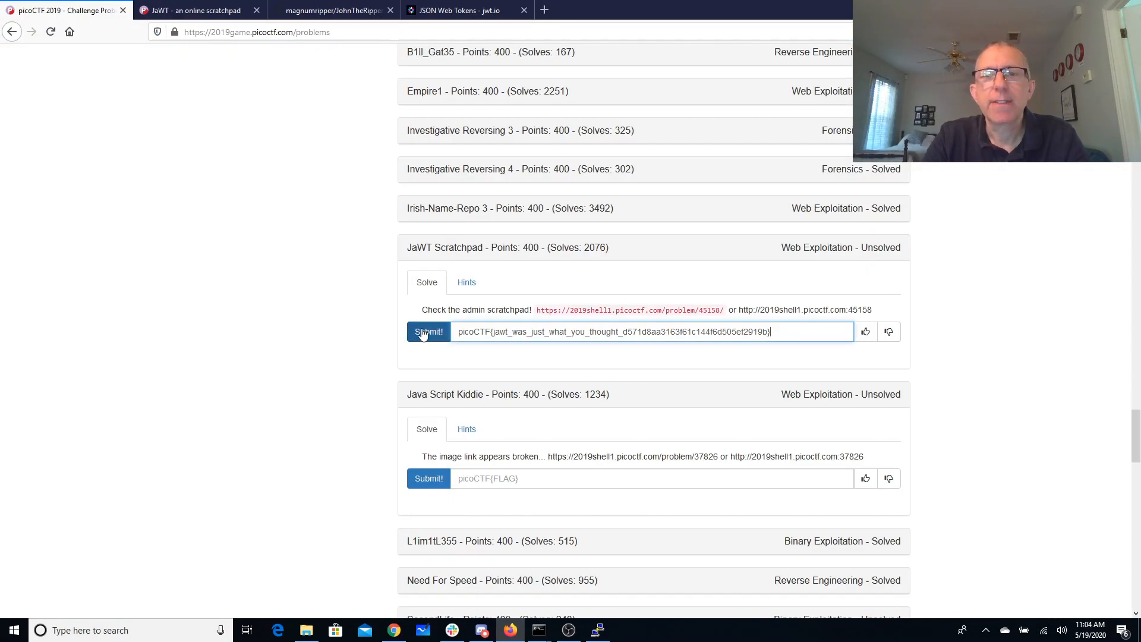